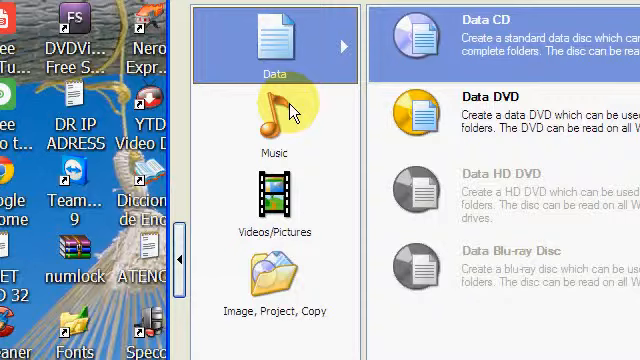
# - Start a new Music / Audio CD project showing its empty track list
pyautogui.click(292, 110)
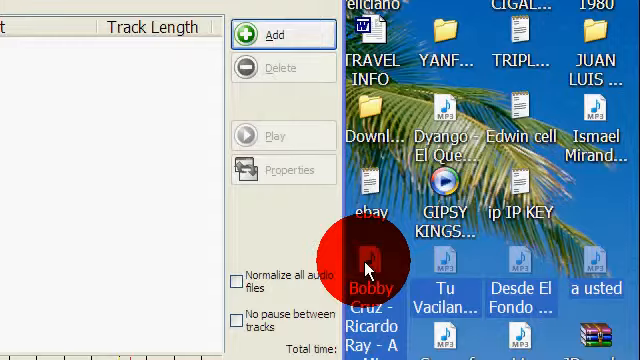
pyautogui.click(272, 32)
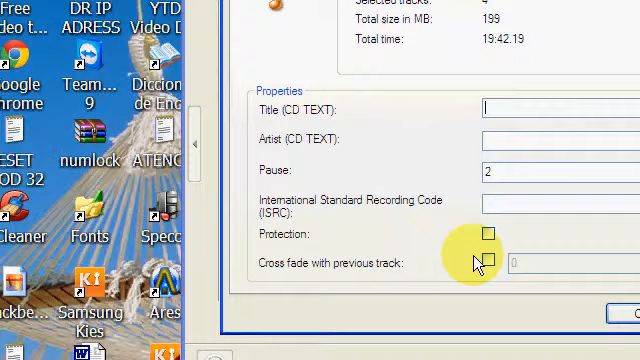
# - Enable 'Cross fade with previous track' in the track Properties
pyautogui.click(484, 262)
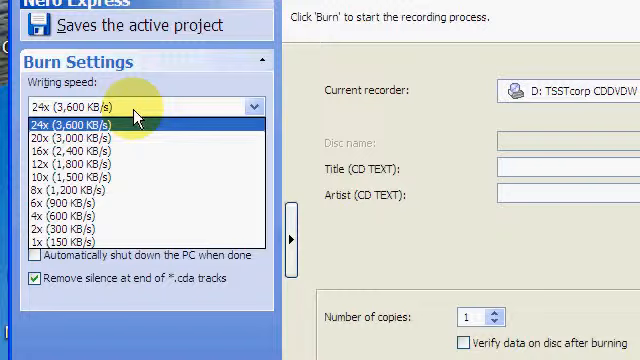
# - Choose 20x writing speed with Disc-at-once, then close Nero Express without saving
pyautogui.click(90, 138)
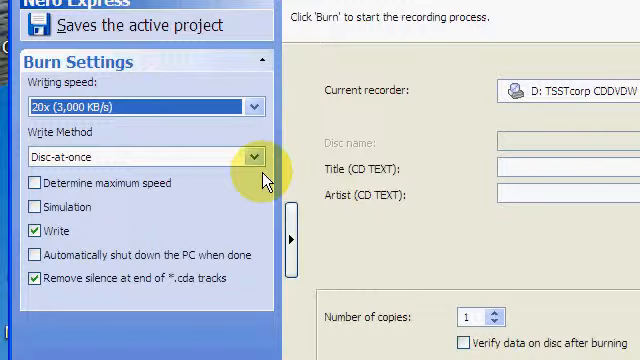
pyautogui.moveTo(348, 228)
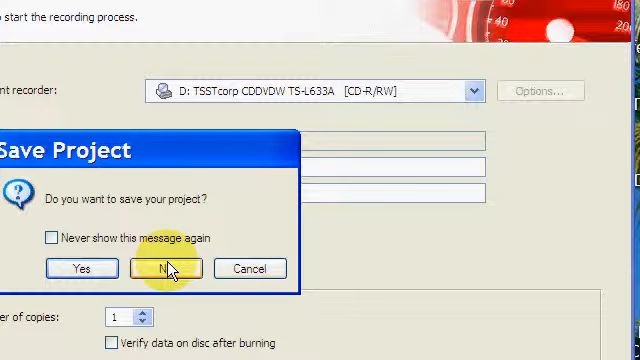
pyautogui.click(164, 268)
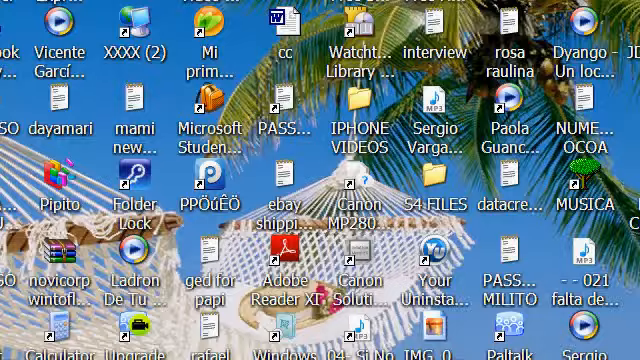
pyautogui.scroll(-3)
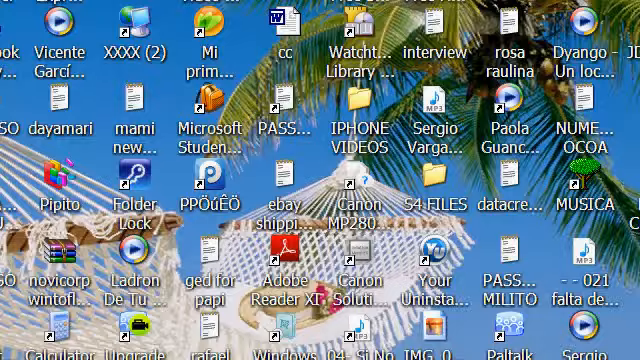